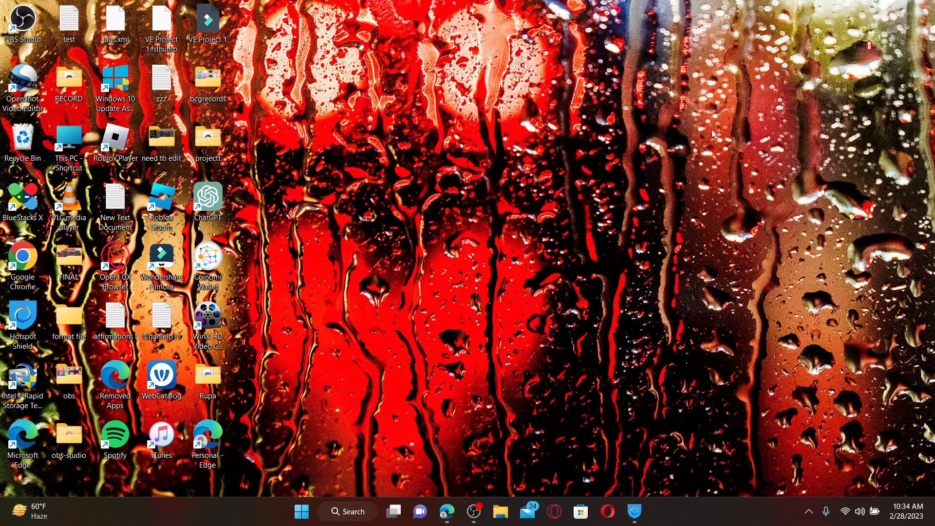
mouse_move(486, 402)
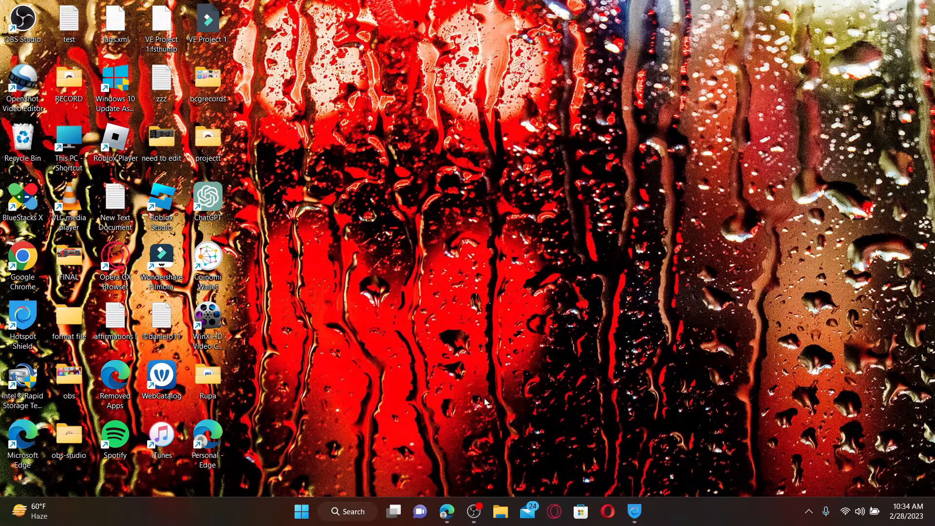
- Launch Edge, go to the Blooket site, and log in to reach the stats dashboard
left_click(447, 512)
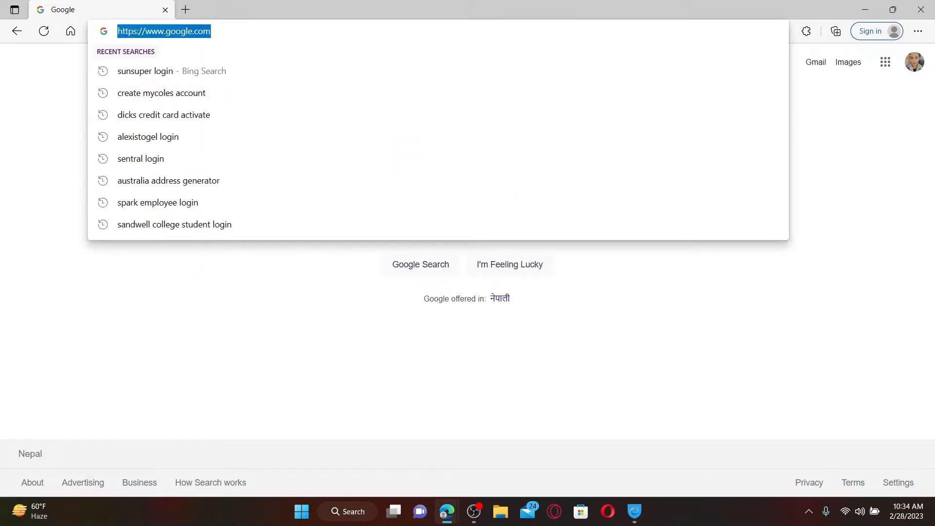
type("www.omegle.com")
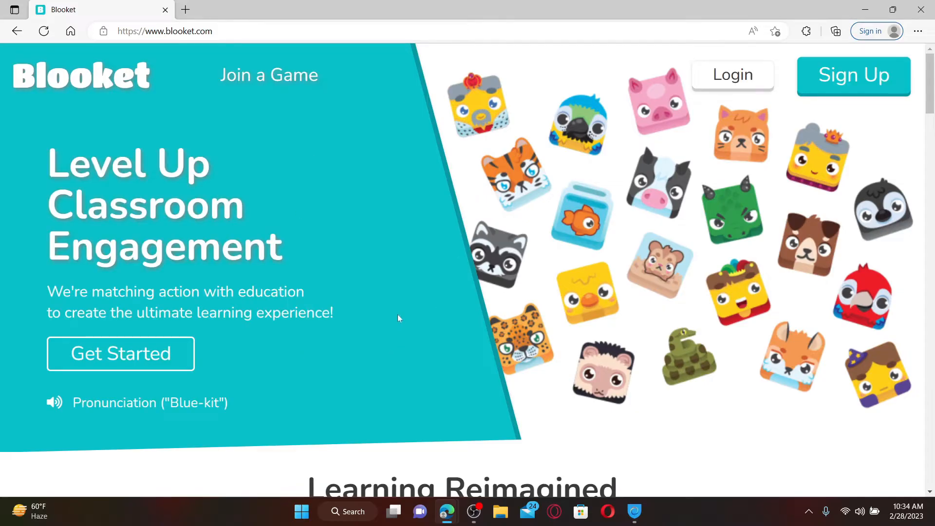
left_click(732, 75)
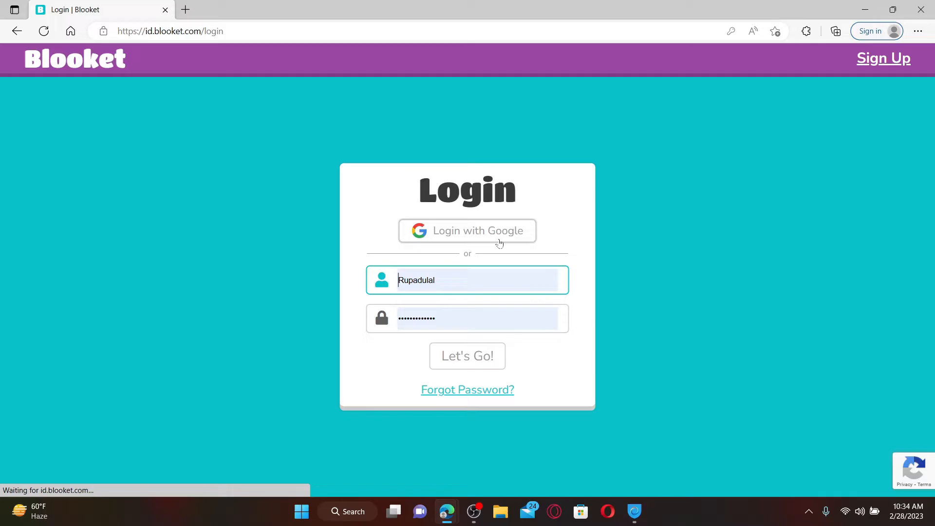
left_click(467, 356)
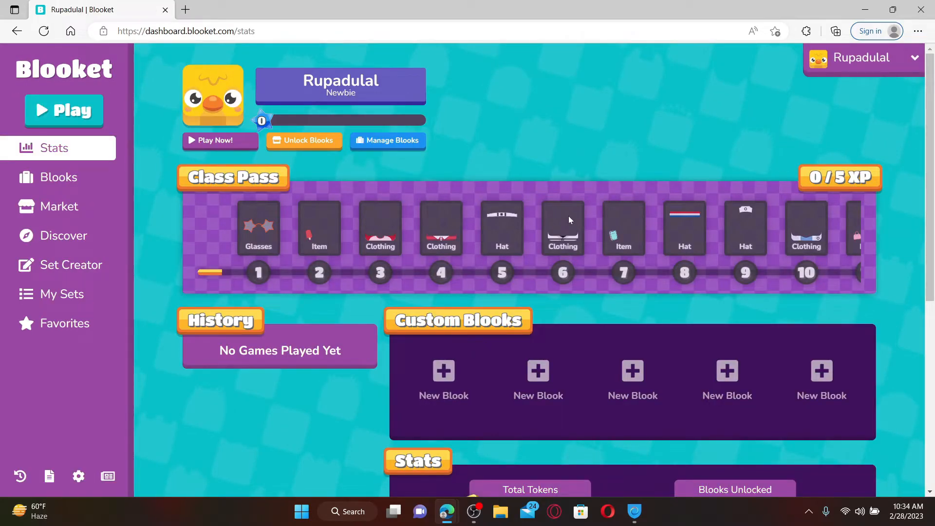
mouse_move(143, 83)
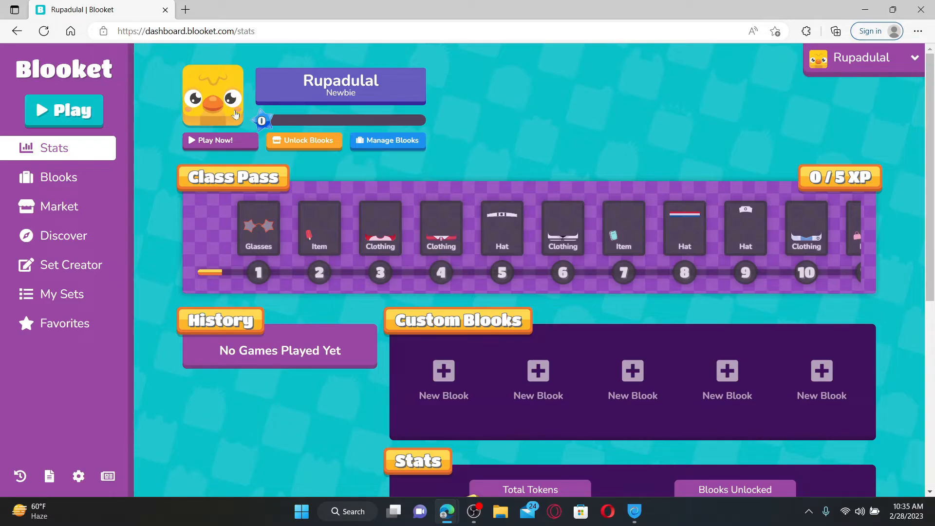
mouse_move(217, 105)
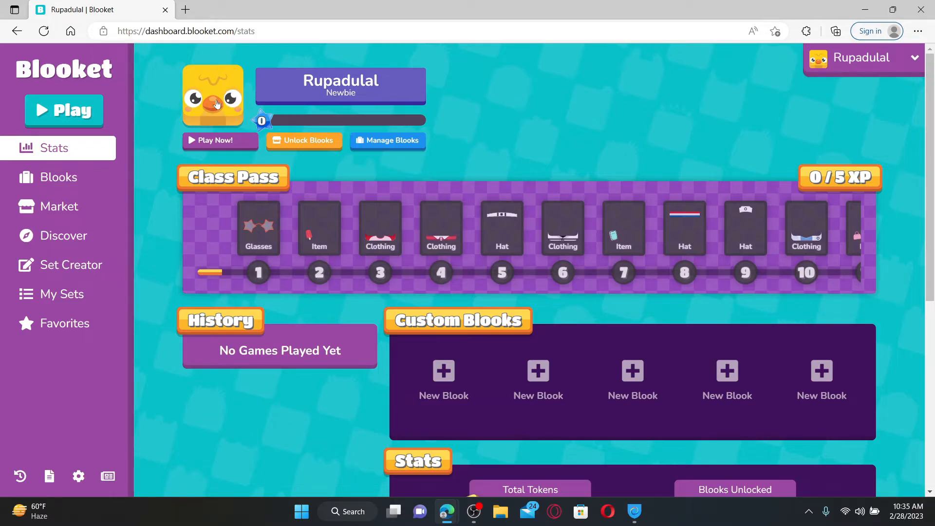
- Open the avatar picker from the profile blook icon to show the animal blook grid
left_click(212, 96)
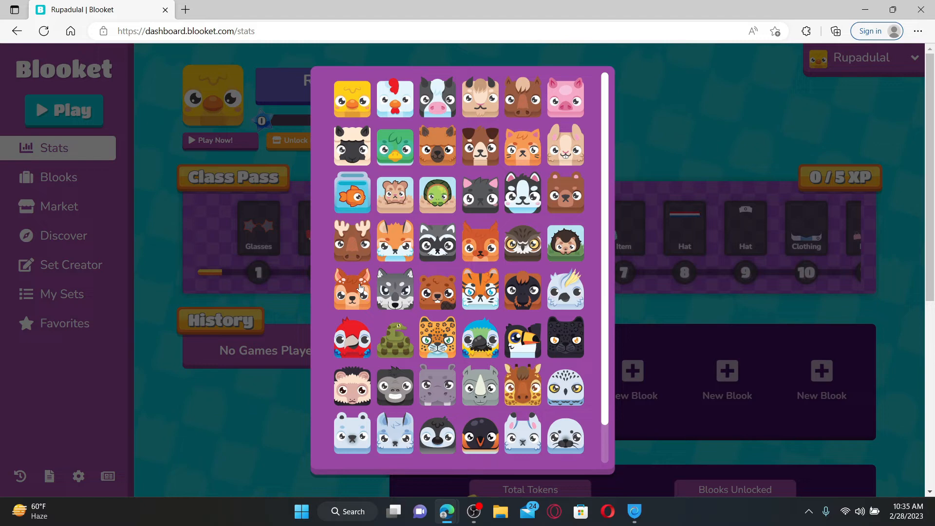
mouse_move(480, 250)
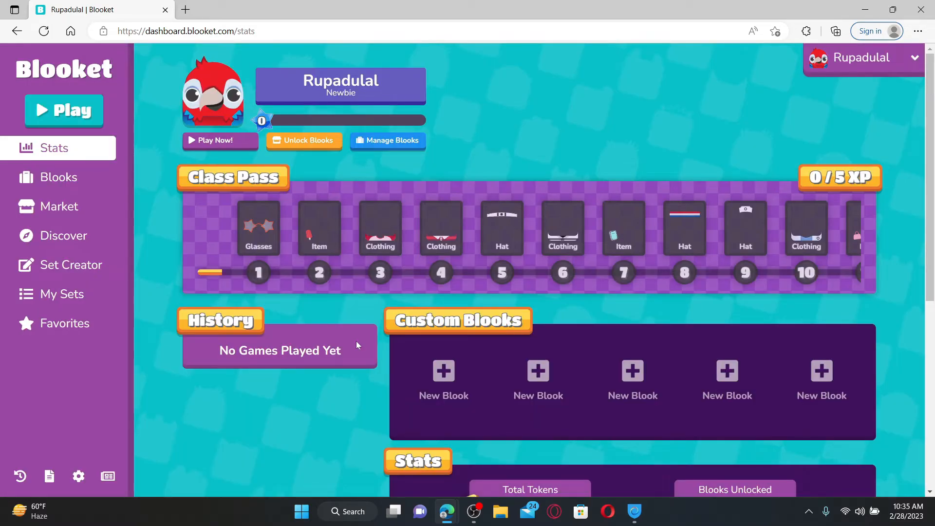
mouse_move(232, 53)
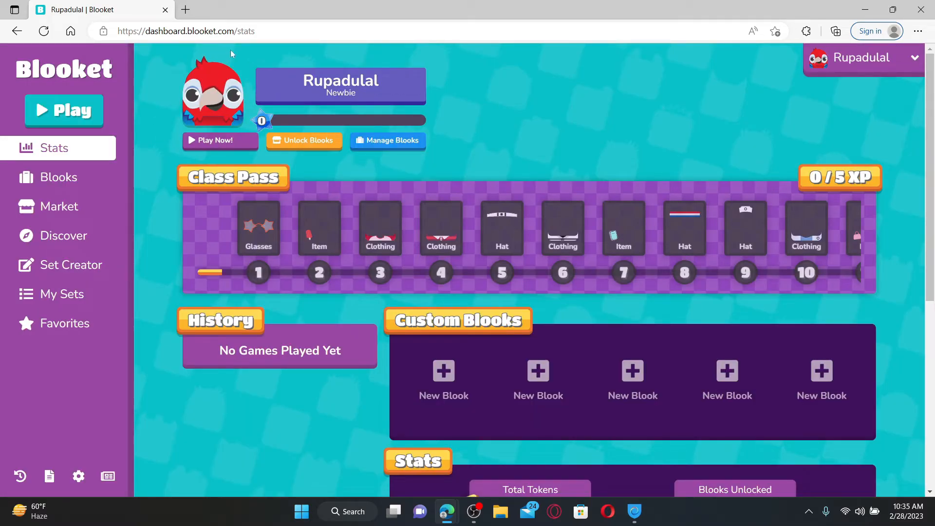
mouse_move(535, 119)
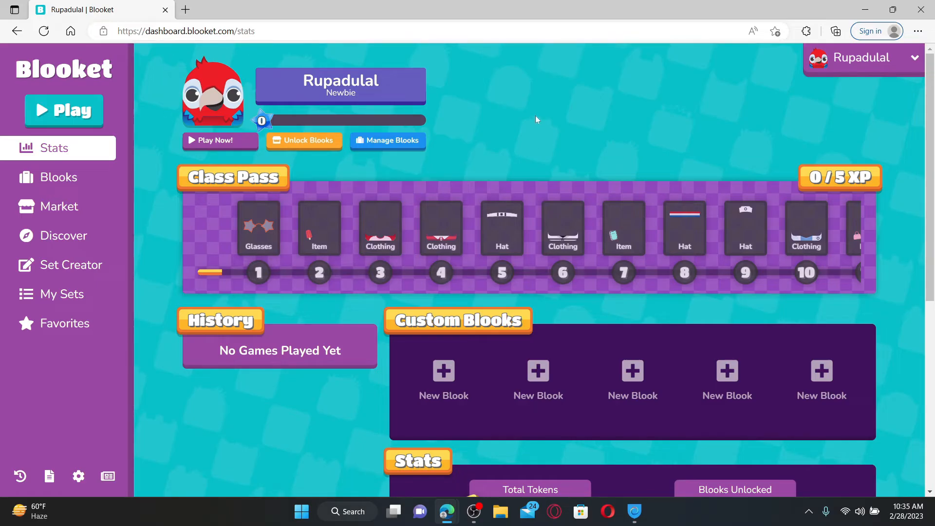